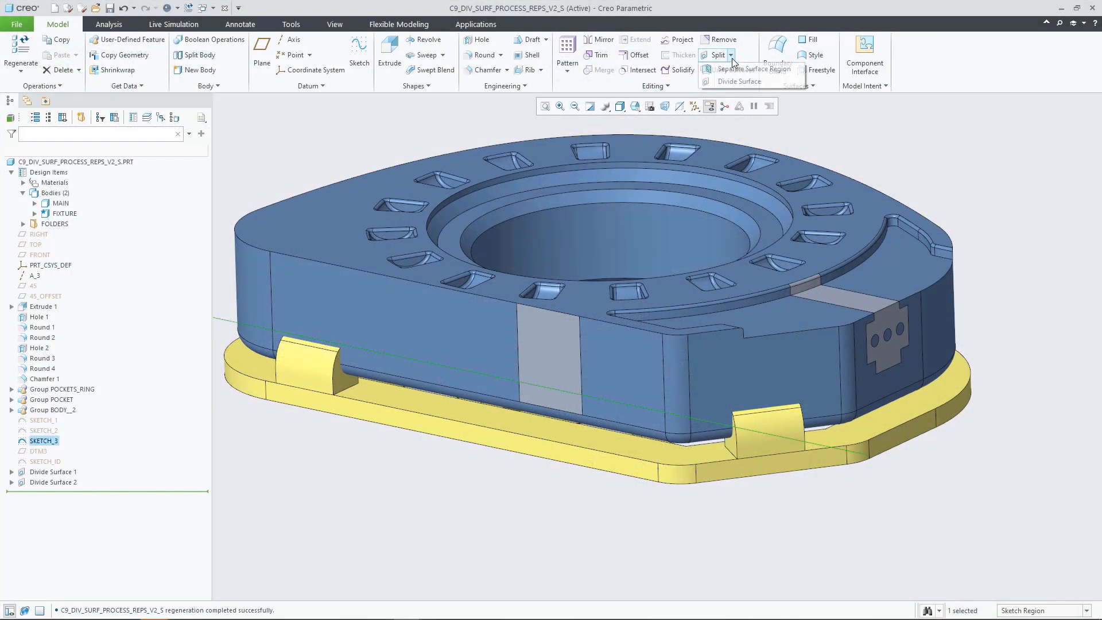
Create a Divide Surface on the side-wall loop using SKETCH_3 with the divided side flipped to the upper band
left_click(740, 81)
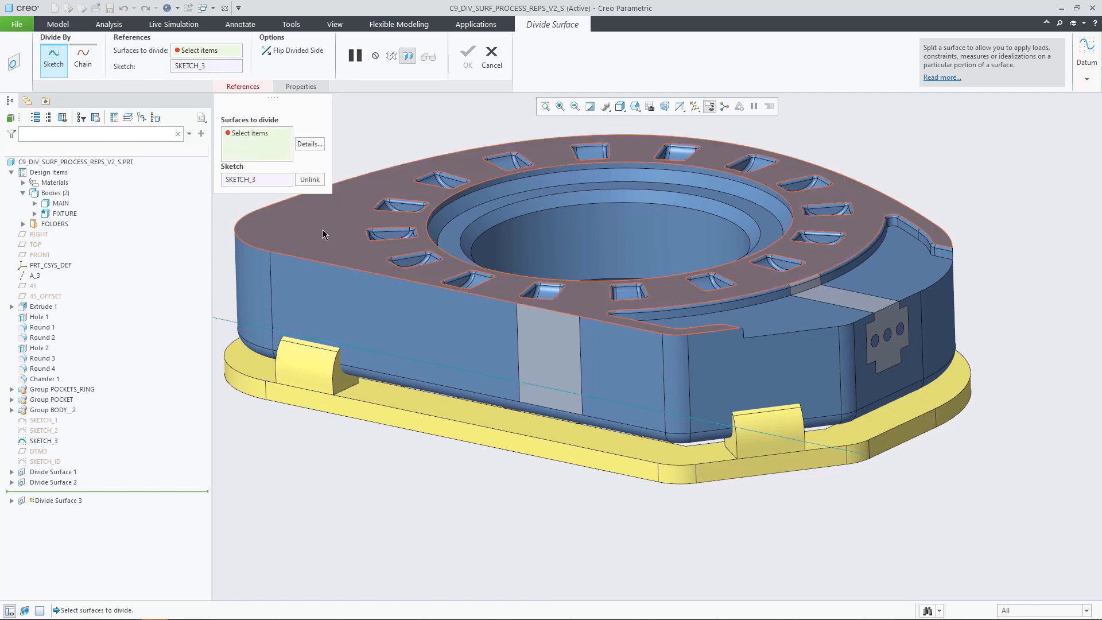
left_click(334, 269)
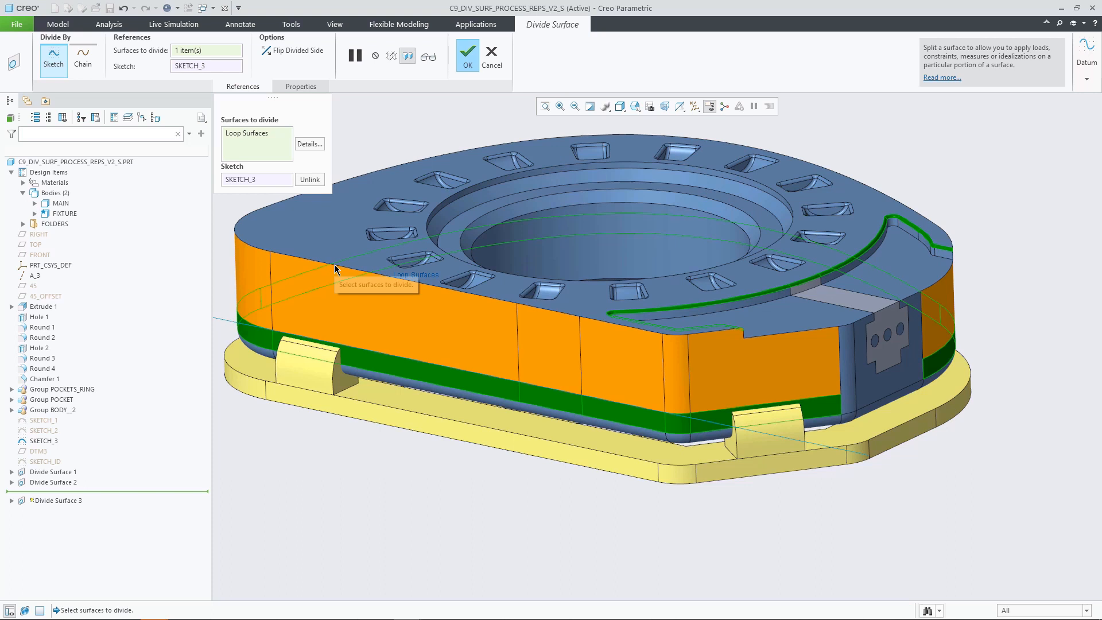
mouse_move(335, 270)
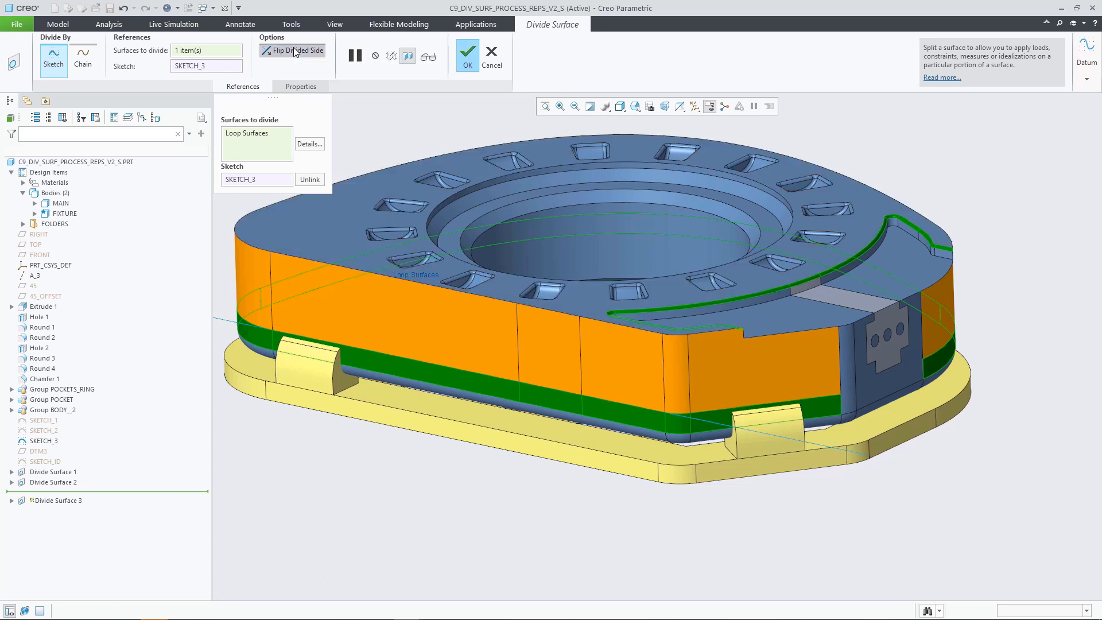
left_click(295, 49)
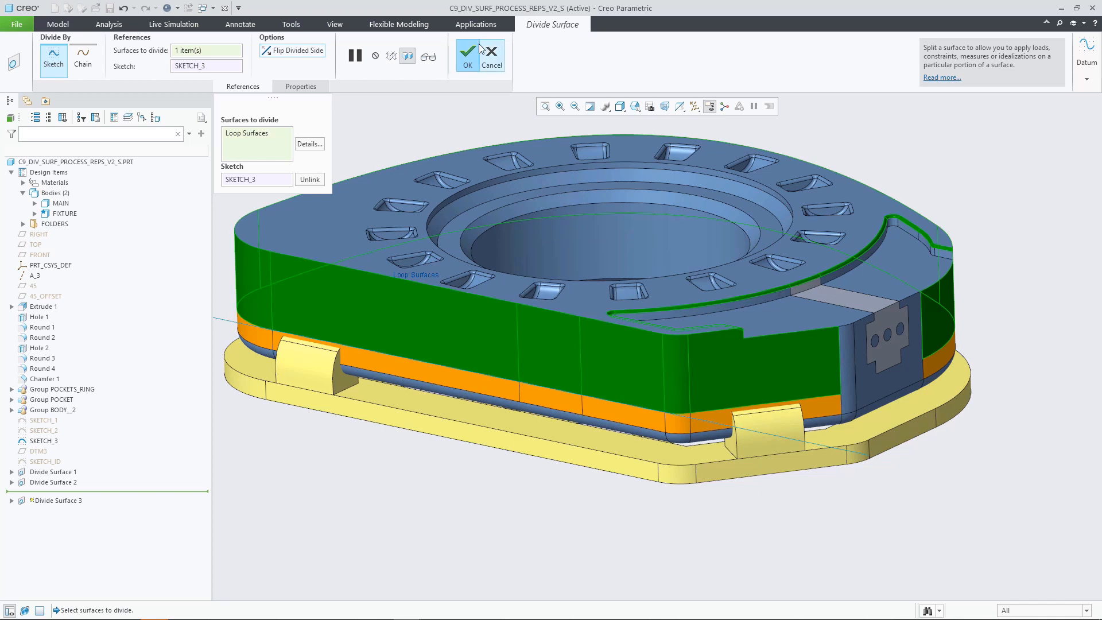
left_click(467, 55)
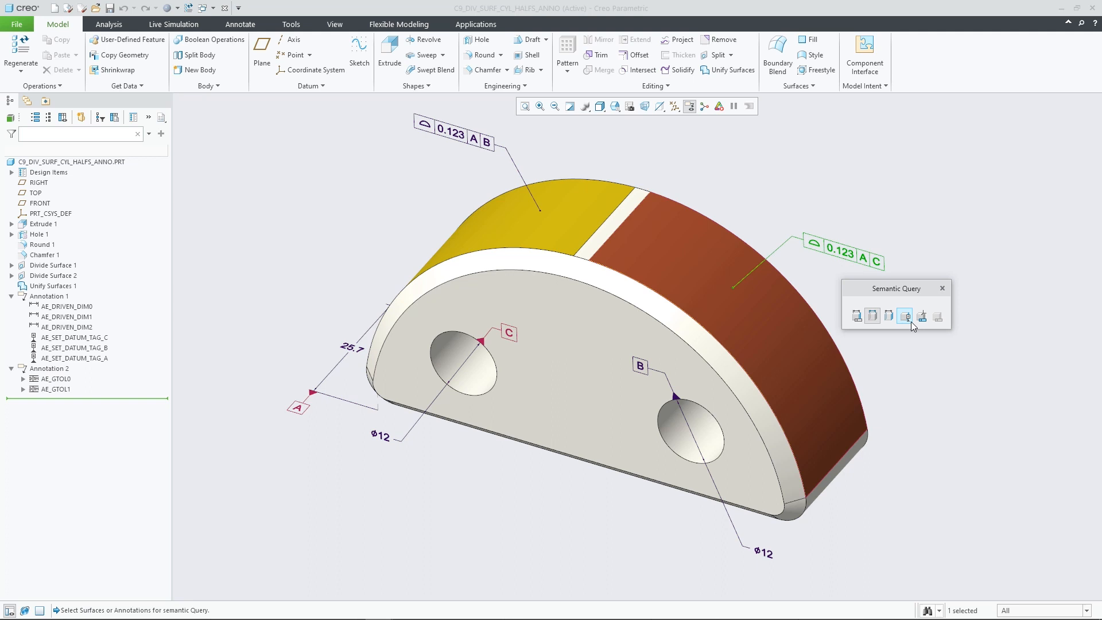
Run the semantic query to highlight the datum C hole with its Ø12 dimension and datum tag
left_click(888, 316)
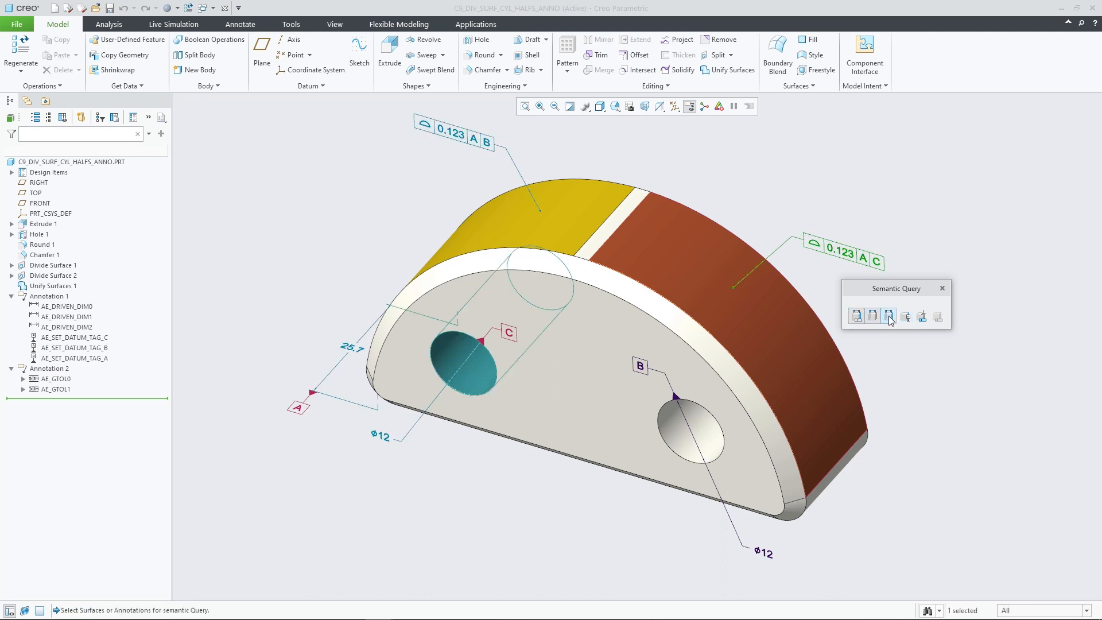
mouse_move(933, 377)
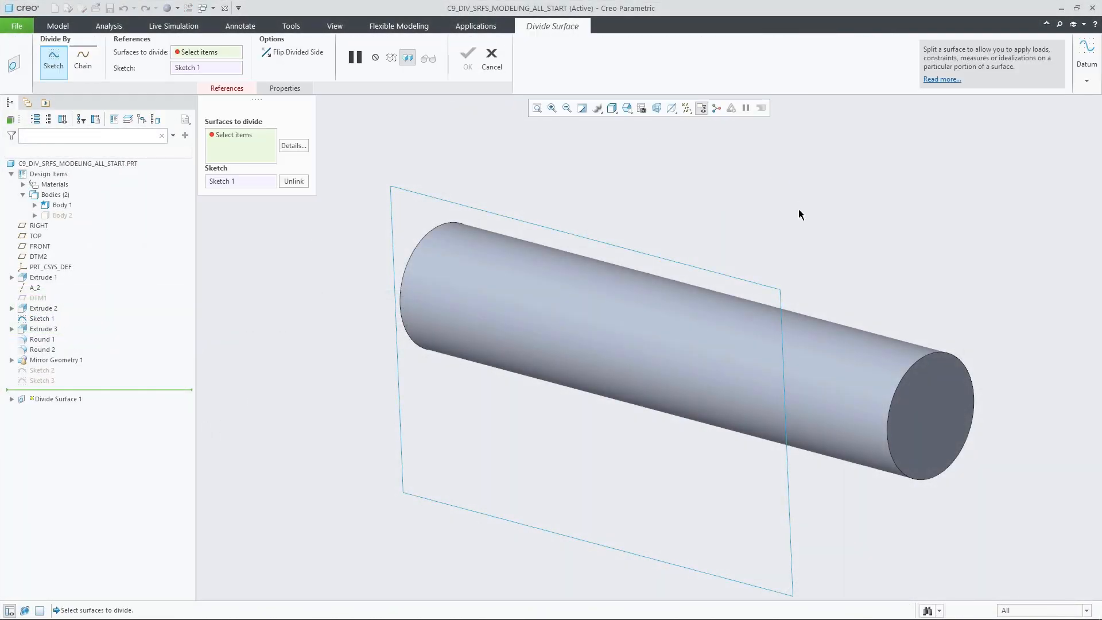
Divide the cylinder surface with Sketch 1 and select the two resulting end bands
left_click(597, 317)
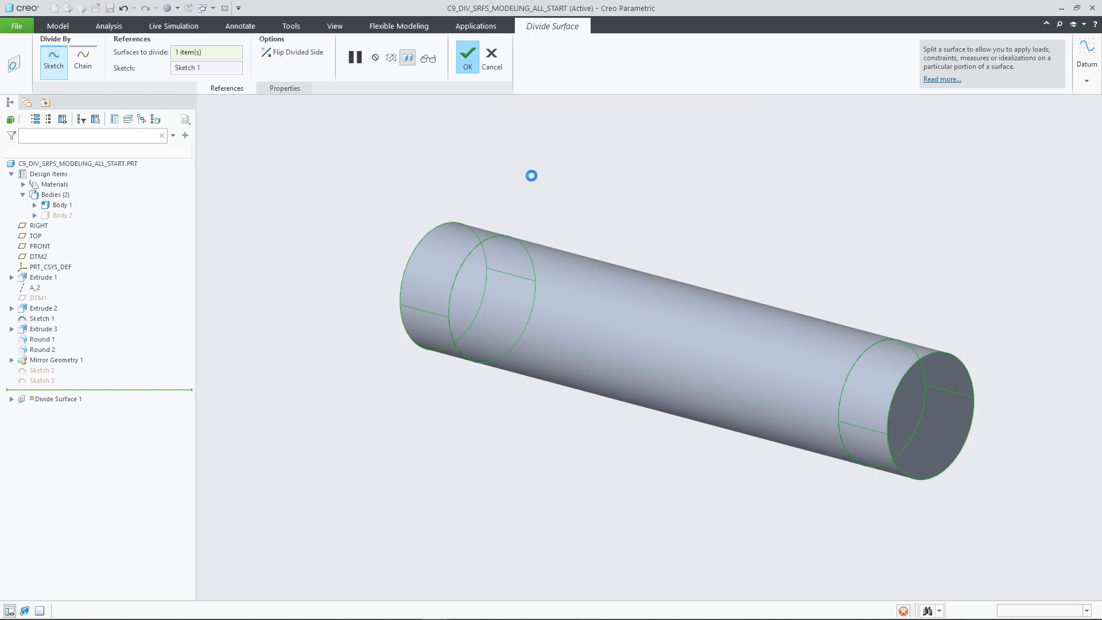
left_click(467, 57)
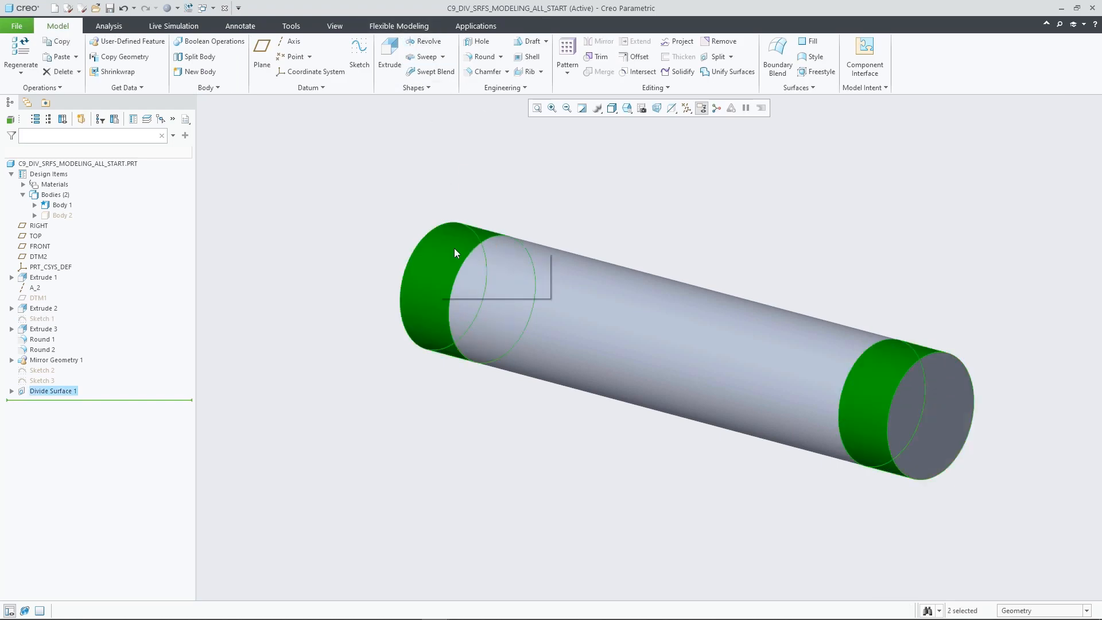
left_click(636, 58)
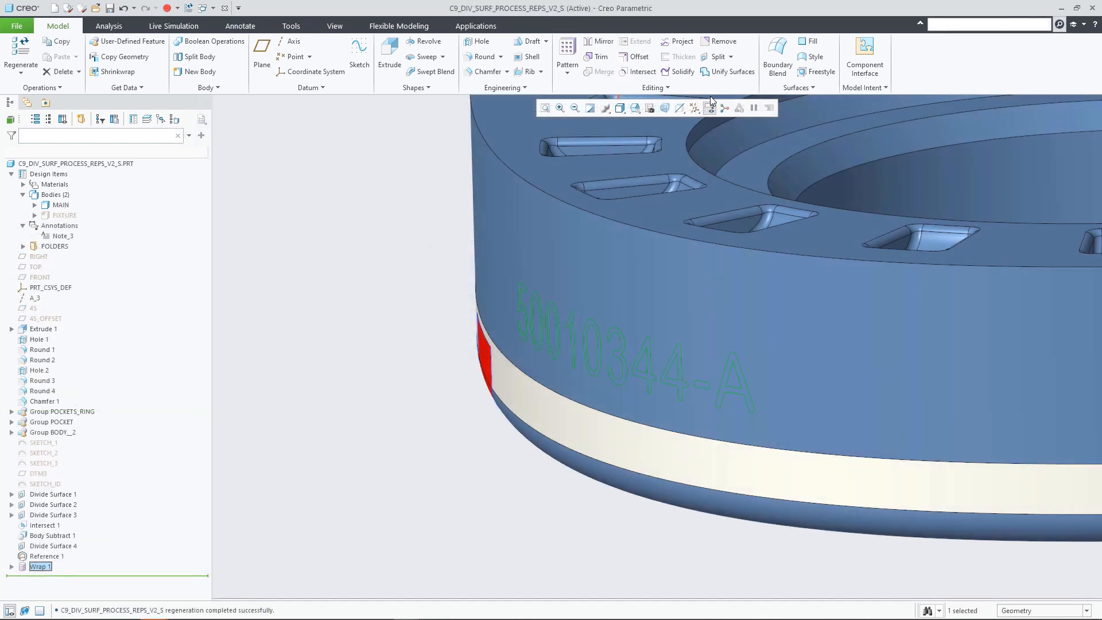
Divide the side surface by chain along the Wrap 1 curves of the 50010344-A text
left_click(40, 566)
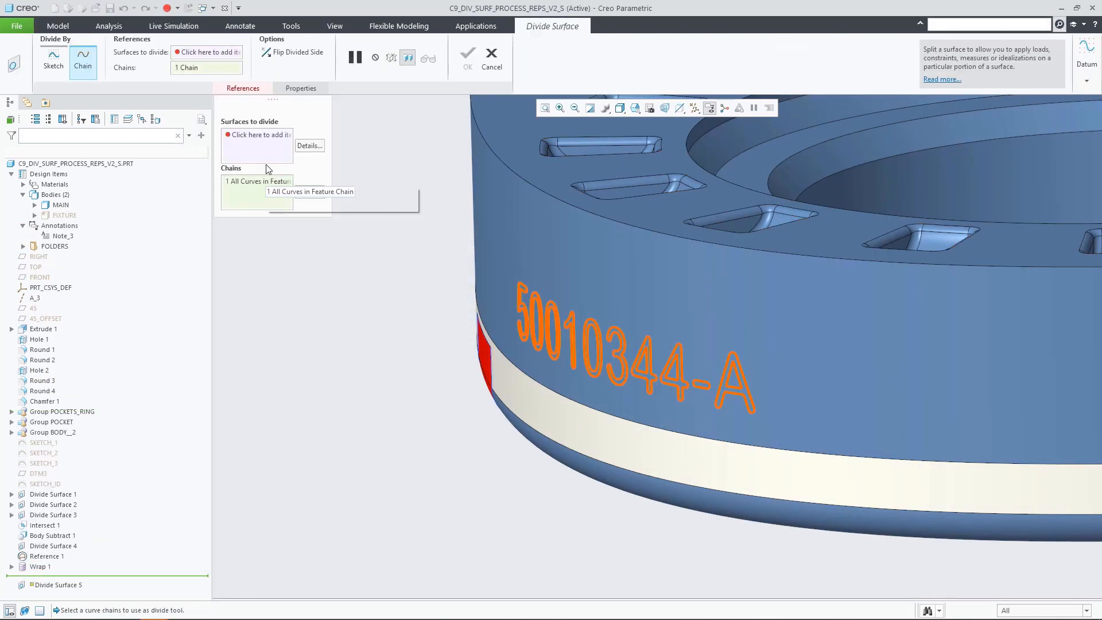
left_click(467, 54)
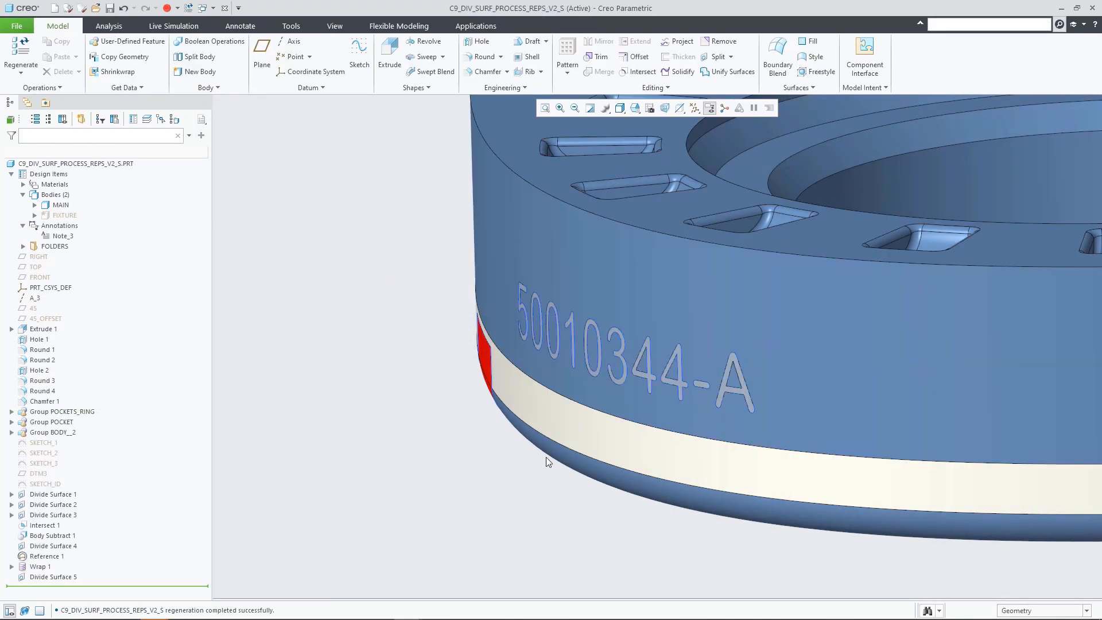
left_click(633, 57)
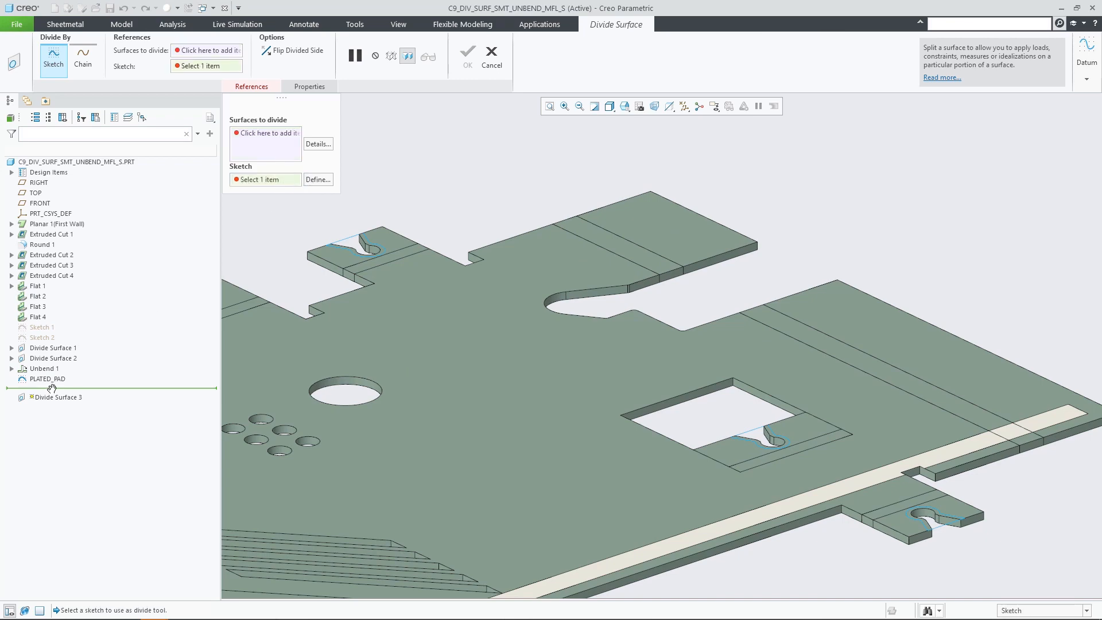
Divide the sheet-metal tab surfaces with the PLATED_PAD sketch to form pad regions around the notches
left_click(47, 378)
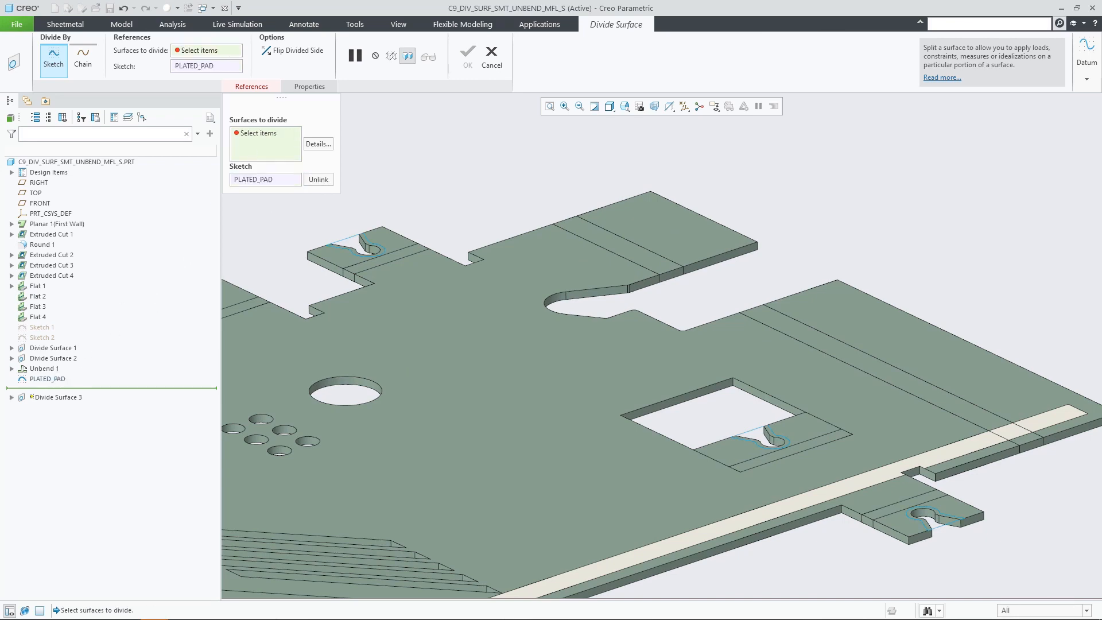
left_click(749, 449)
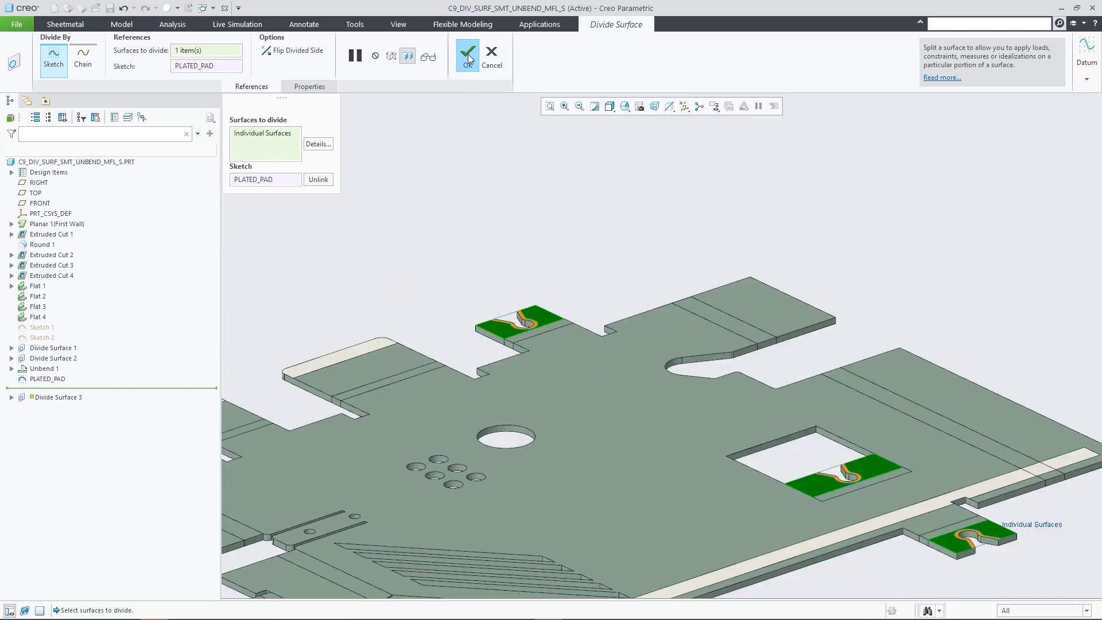
left_click(467, 55)
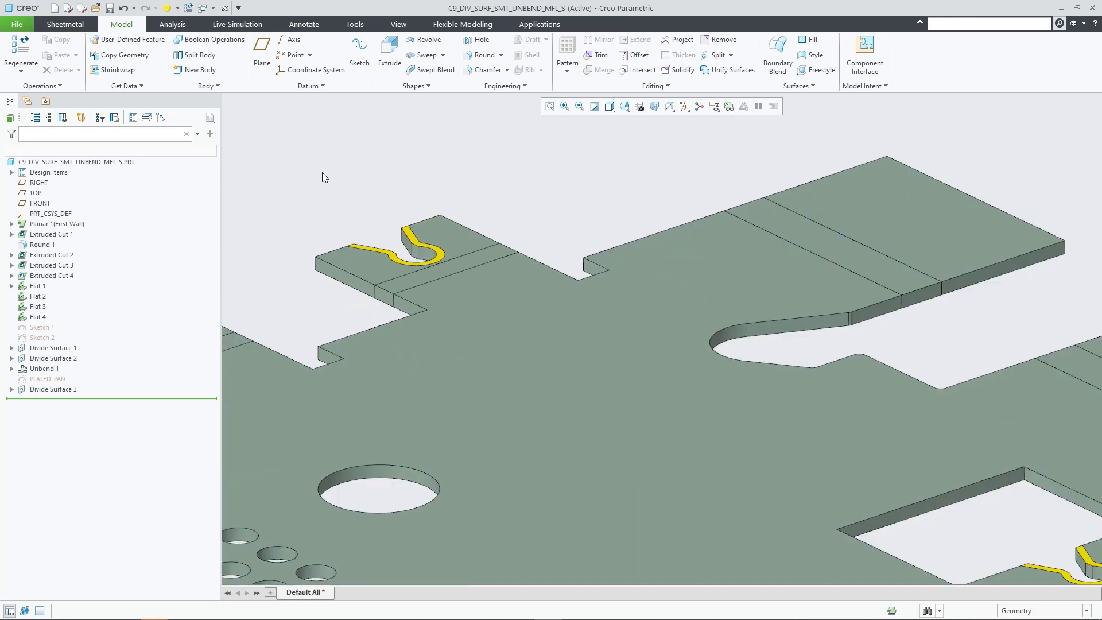
left_click(64, 24)
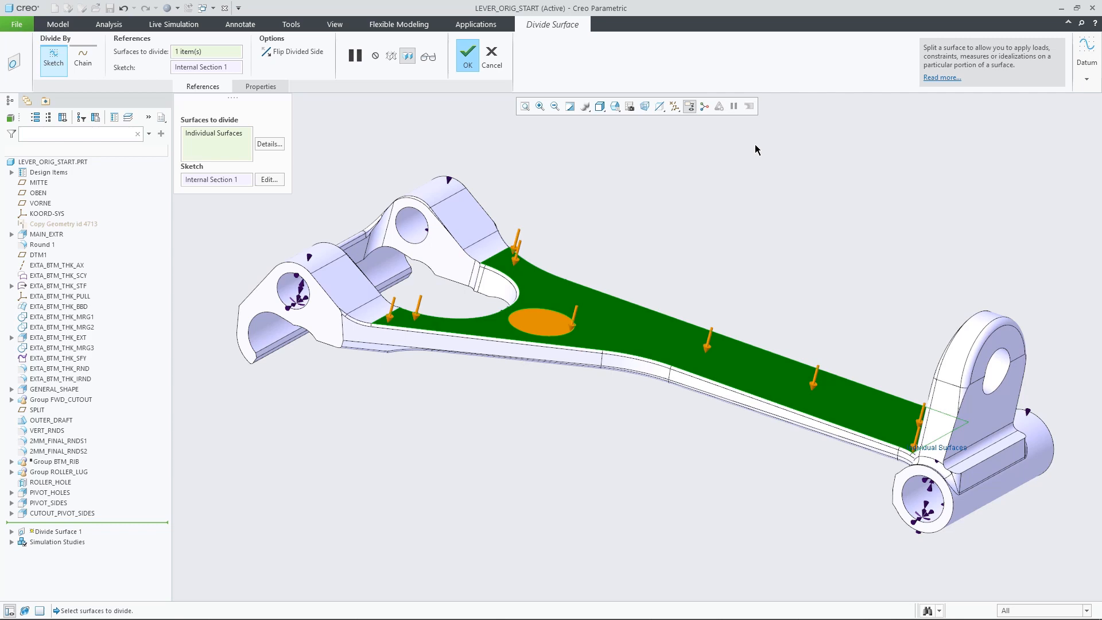
Complete the division of the lever's upper web surface with Internal Section 1
left_click(467, 55)
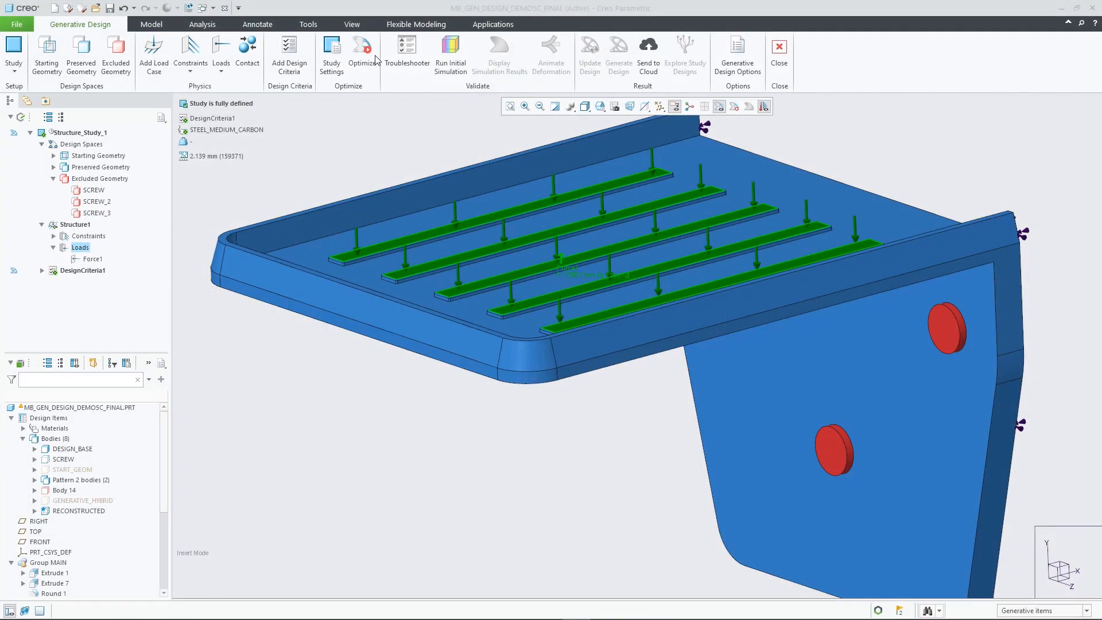
Optimize the bracket design study and highlight the resulting generative hybrid body
left_click(361, 55)
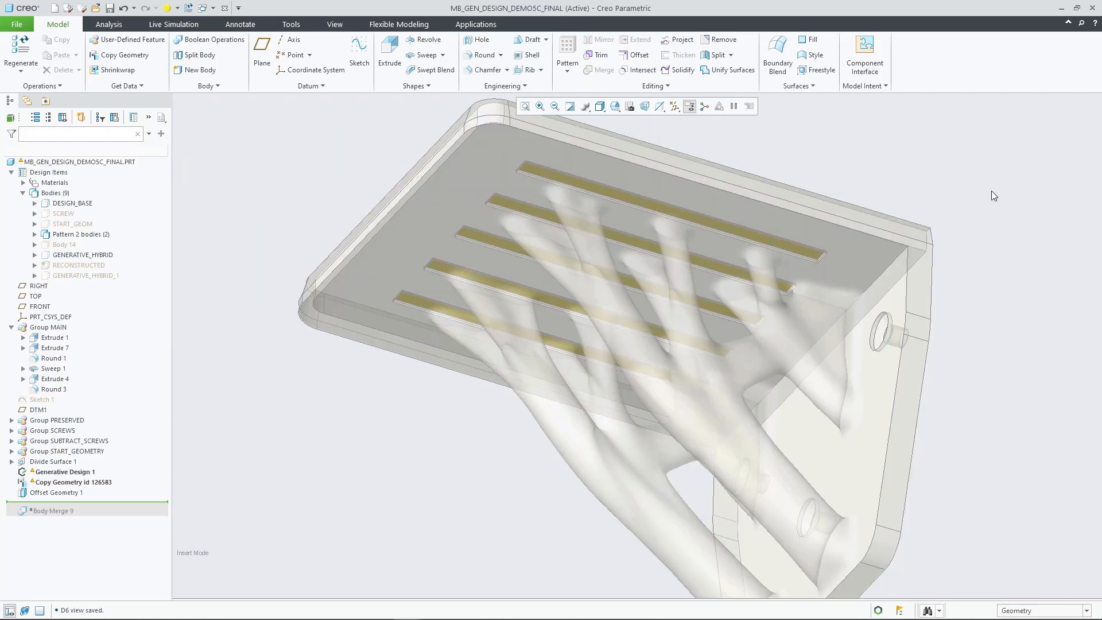
left_click(83, 255)
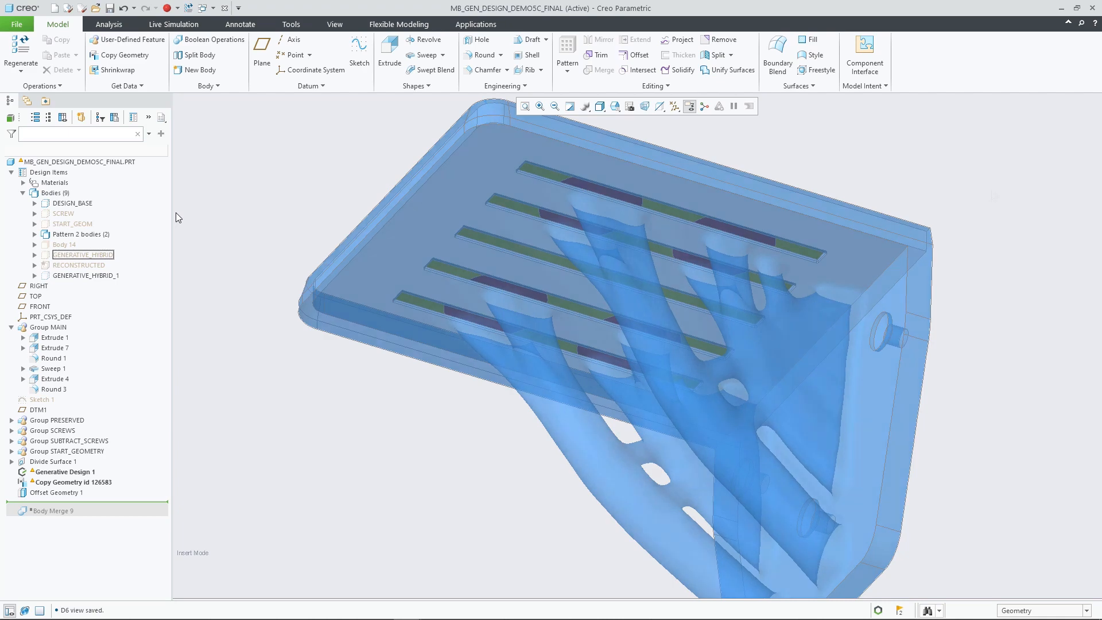
left_click(83, 255)
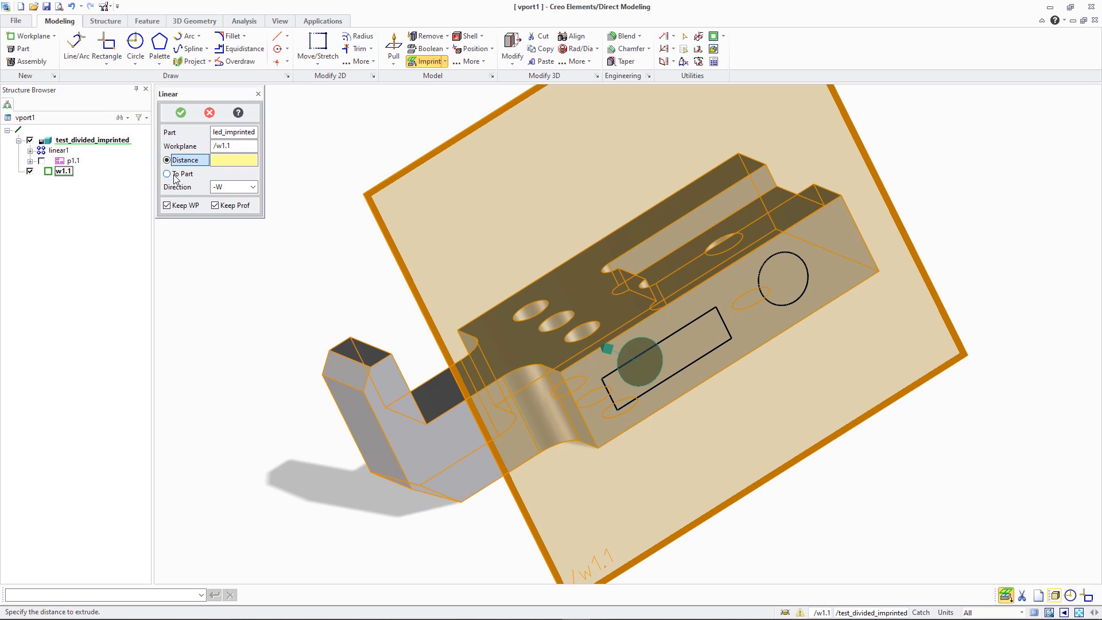
Imprint the profile and colour the rectangular face yellow and the circular face cyan
left_click(180, 113)
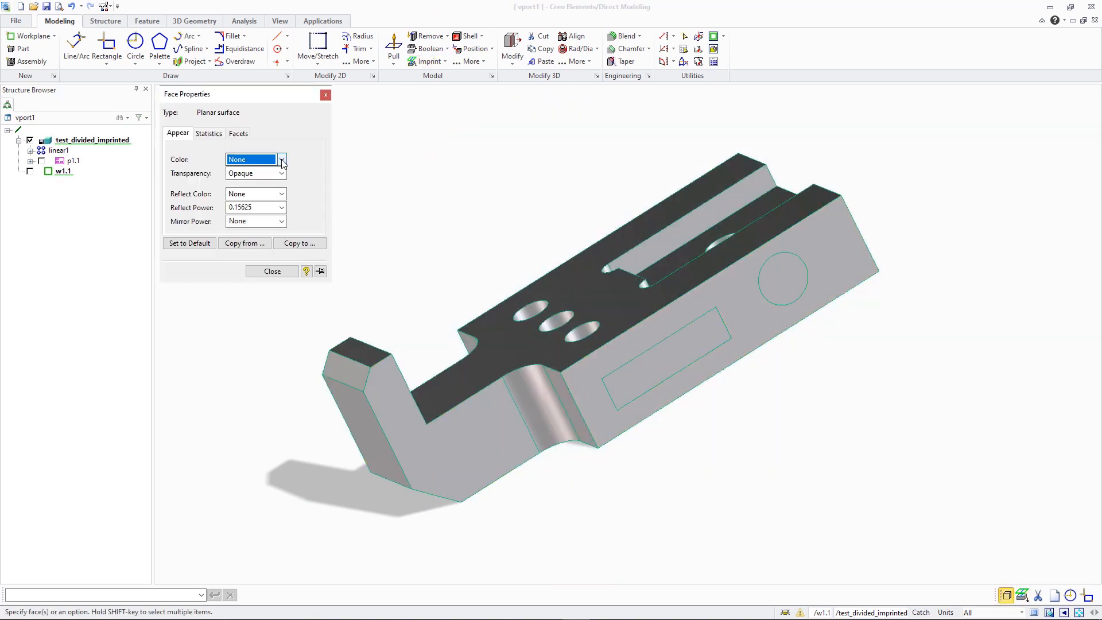
left_click(782, 278)
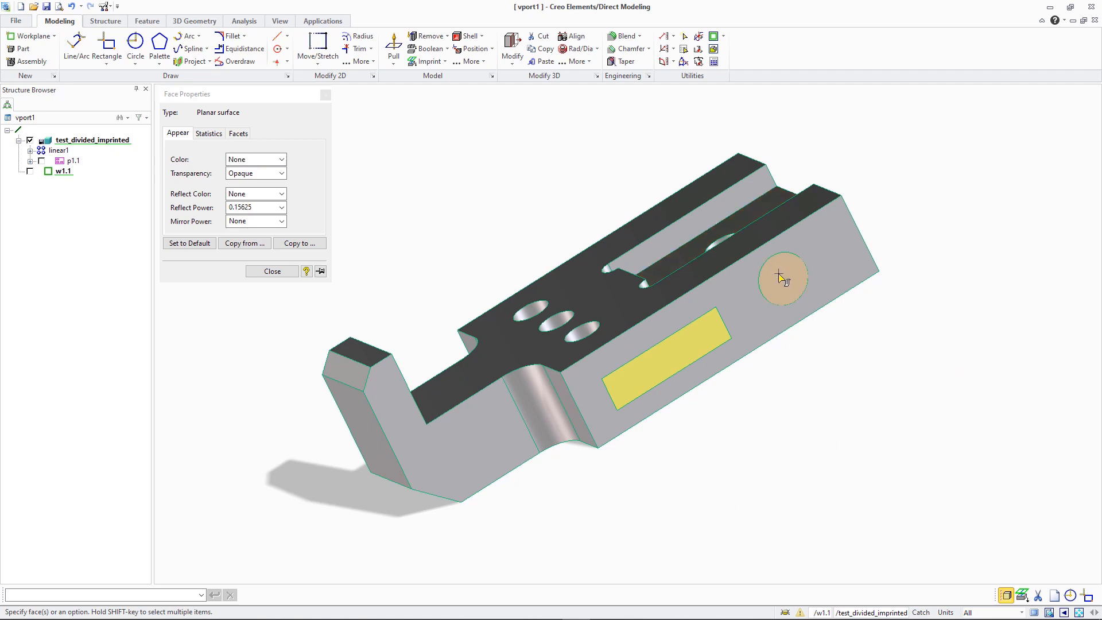
left_click(255, 159)
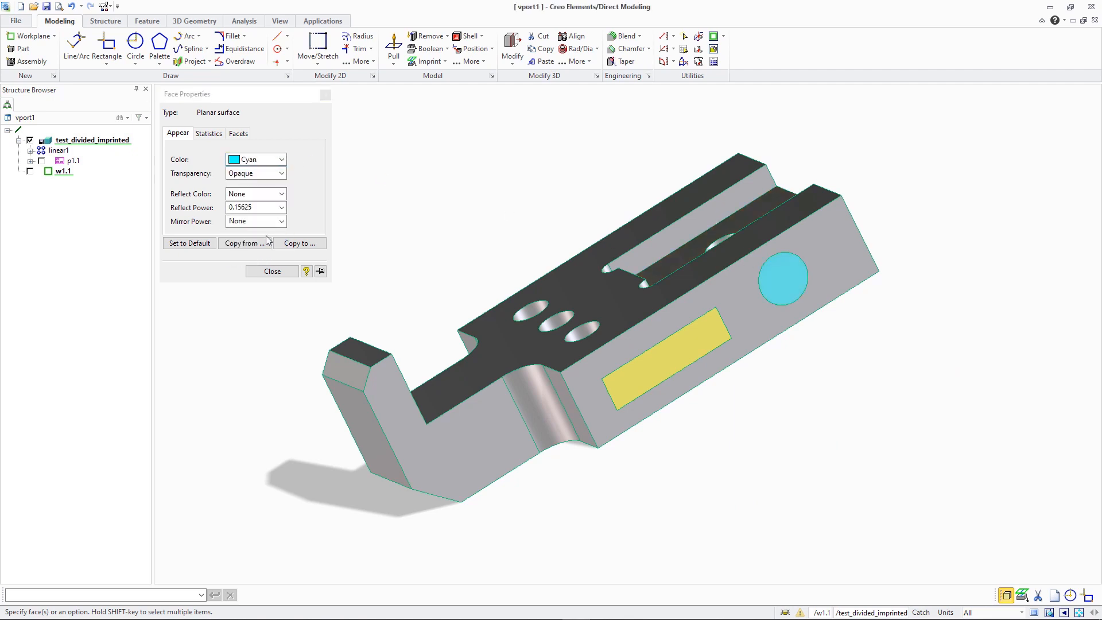
left_click(272, 271)
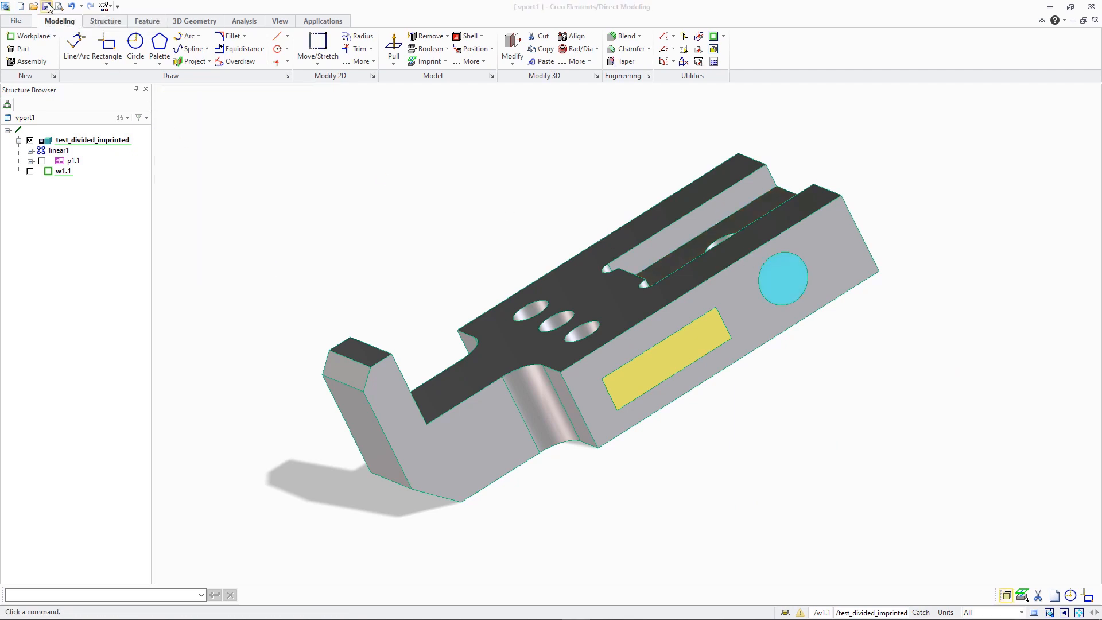
Save the part as model_w_div_surfs_ced_20_5.pkg, overwriting the existing file
left_click(725, 377)
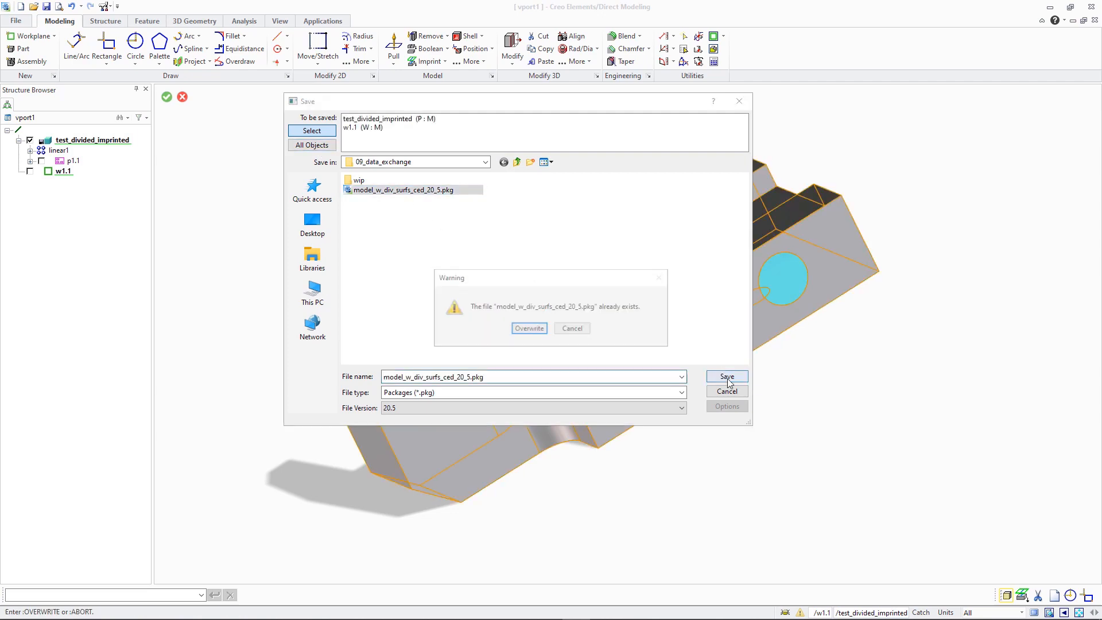
left_click(528, 327)
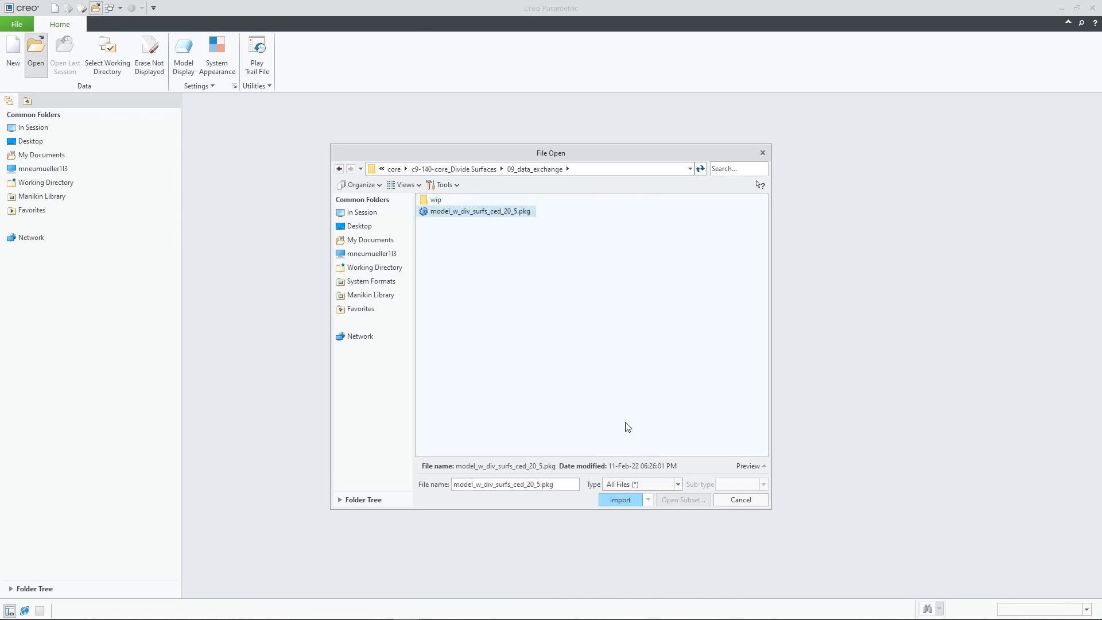
Import the package and start Unify Surfaces with the side face as target
left_click(620, 499)
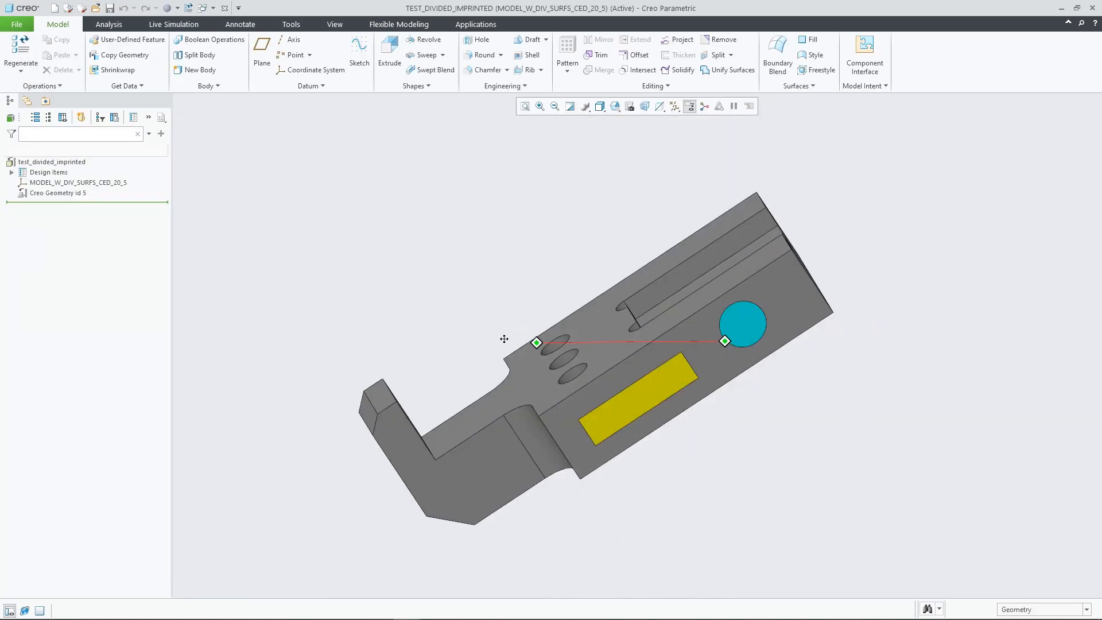
left_click(731, 70)
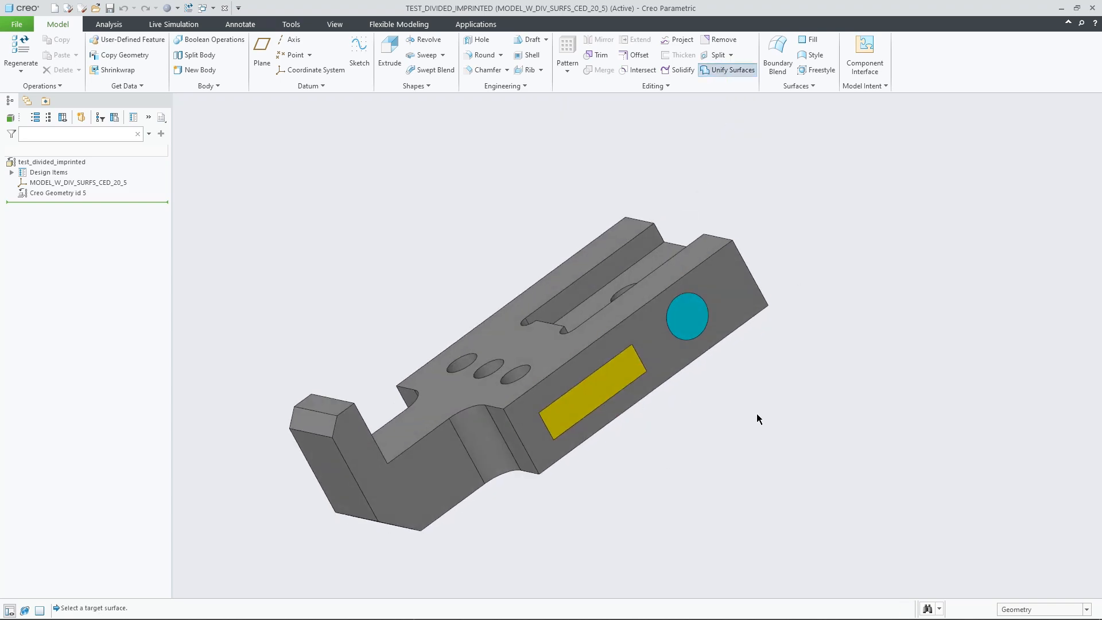
left_click(731, 70)
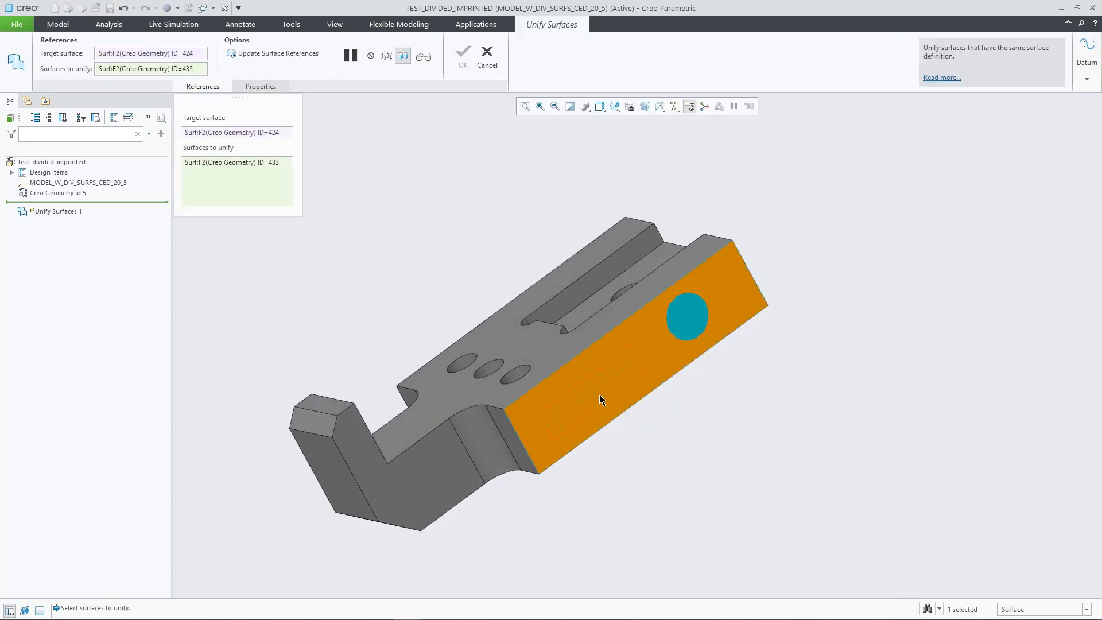